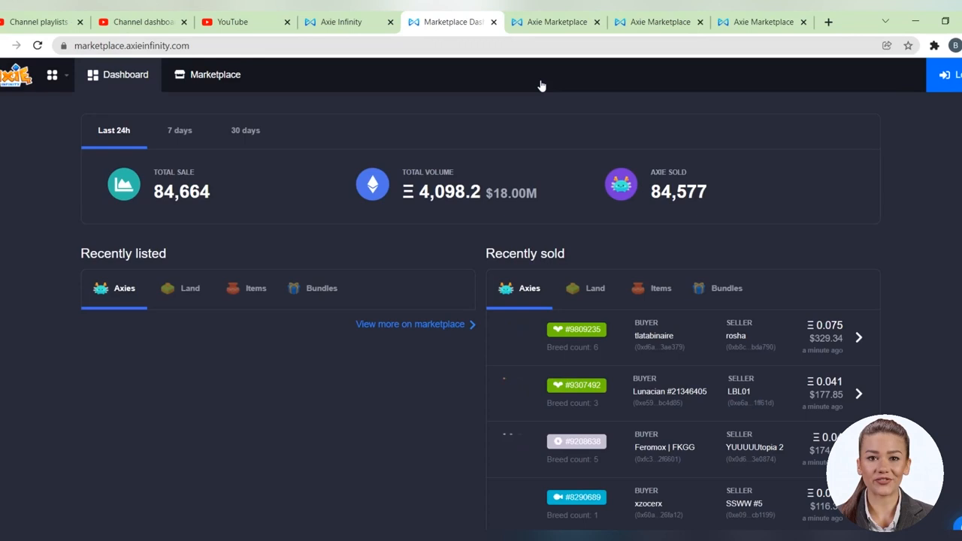
- Filter the marketplace to Reptile Axies of purity 6 and open Unko (#7563116) at 0.03 ETH
scroll("down", 3)
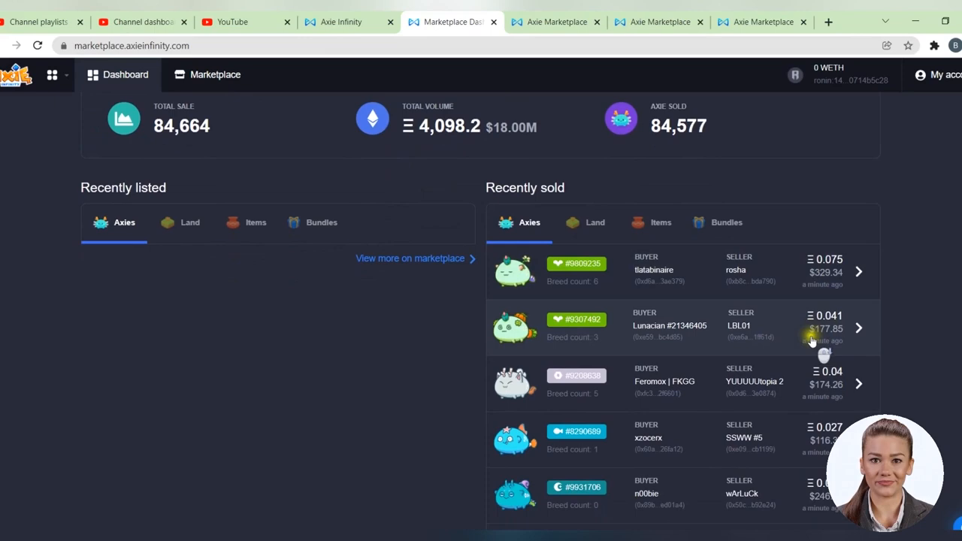
scroll("down", 3)
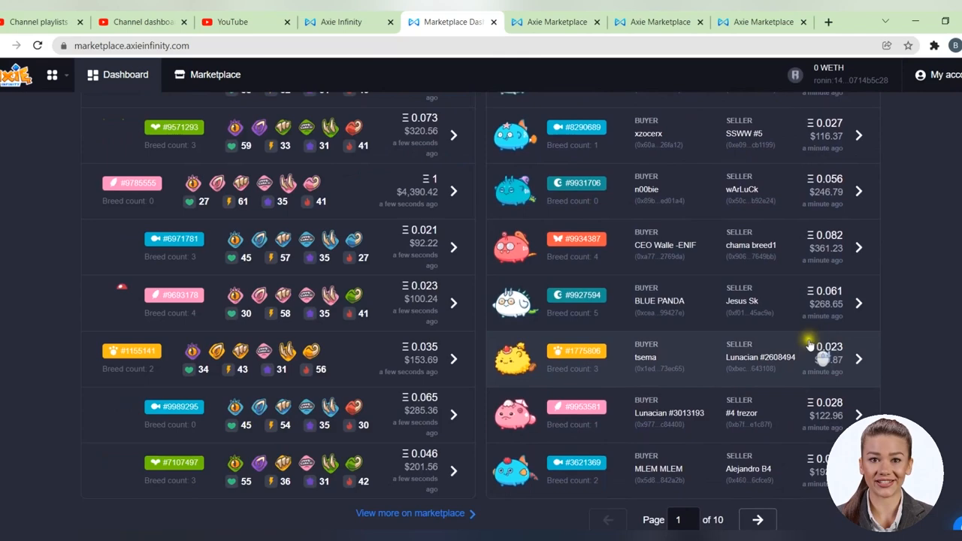
scroll("up", 3)
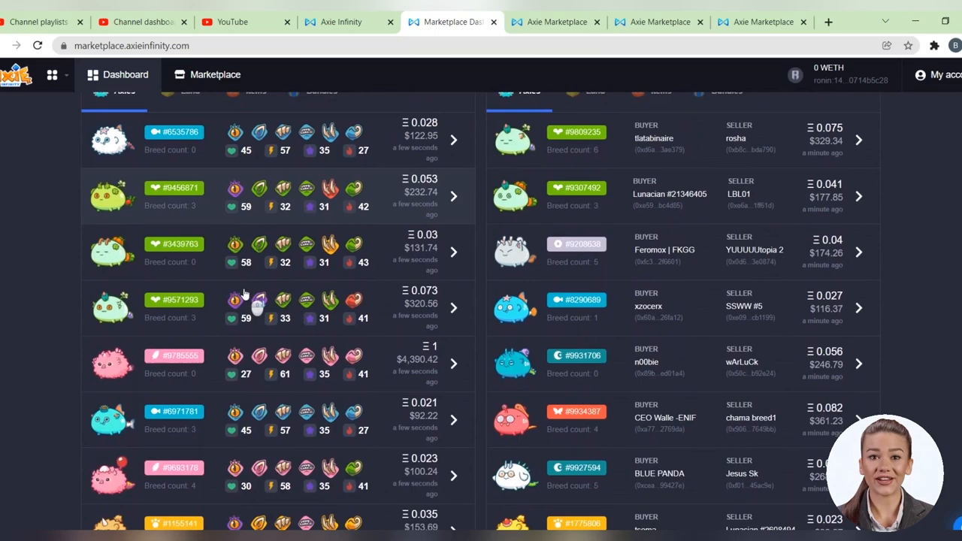
scroll("up", 3)
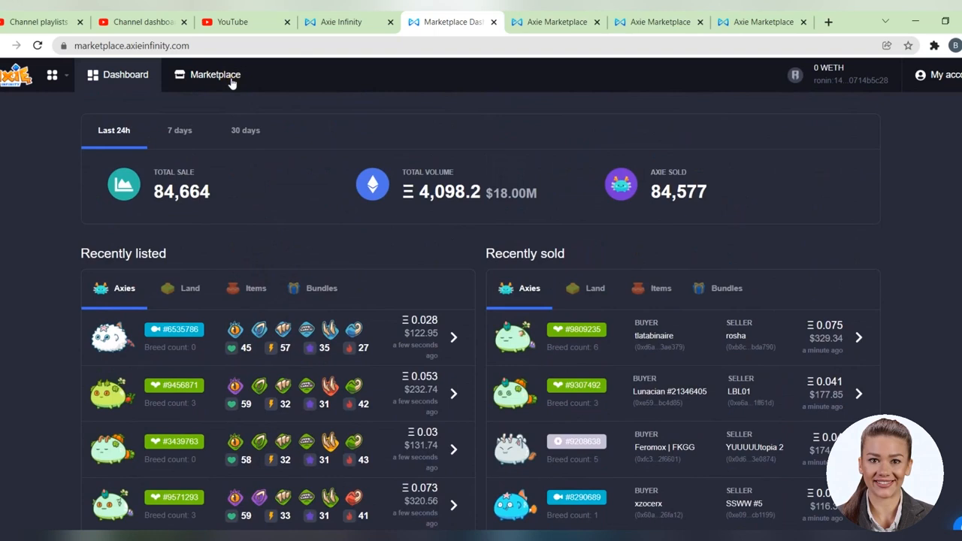
left_click(215, 74)
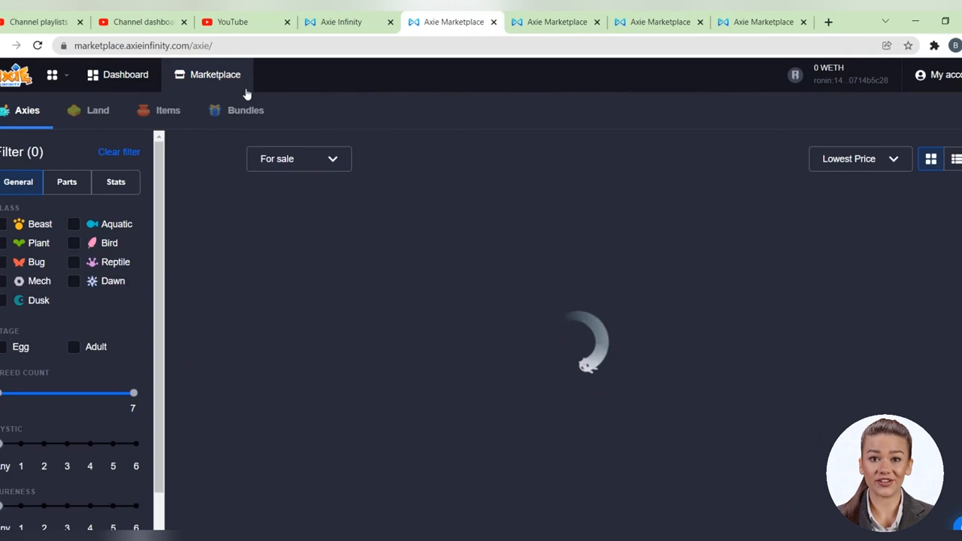
left_click(5, 224)
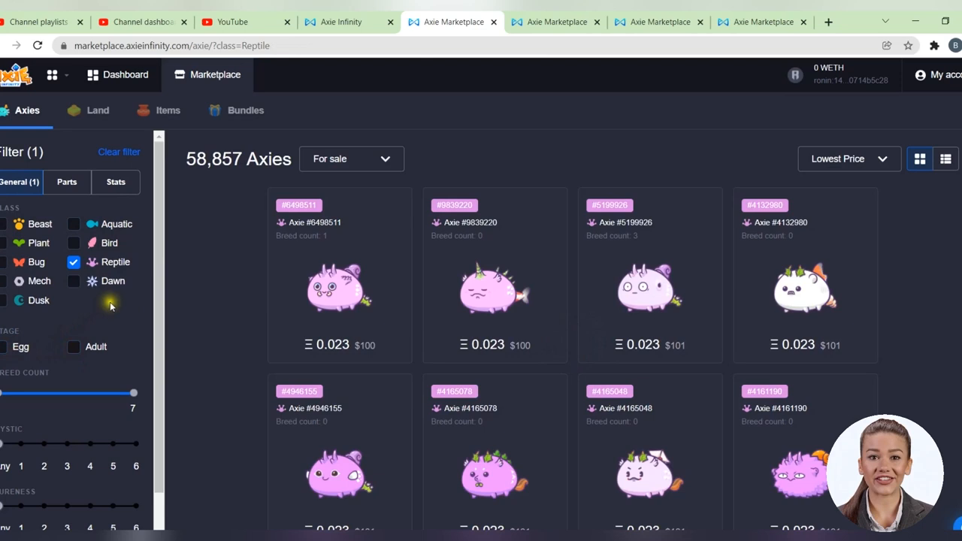
scroll("down", 3)
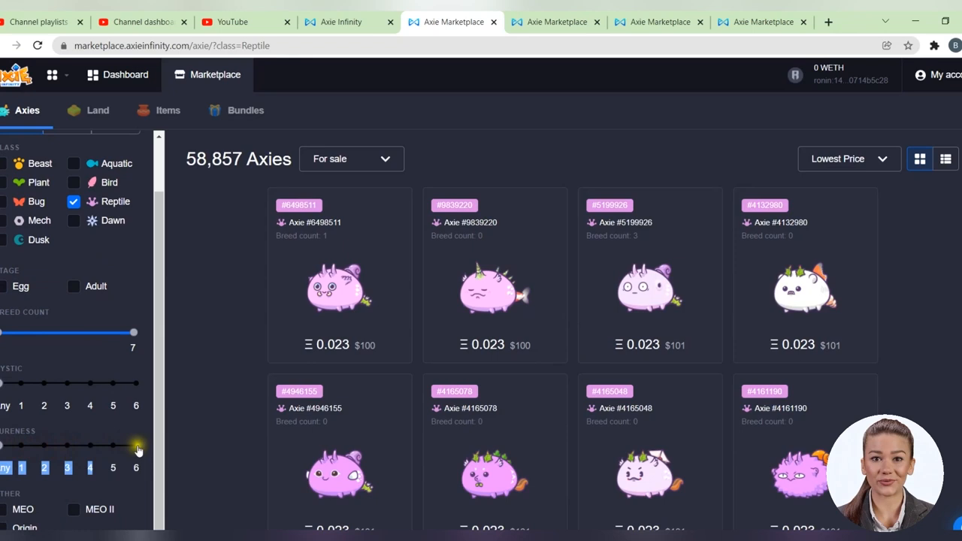
left_click(136, 446)
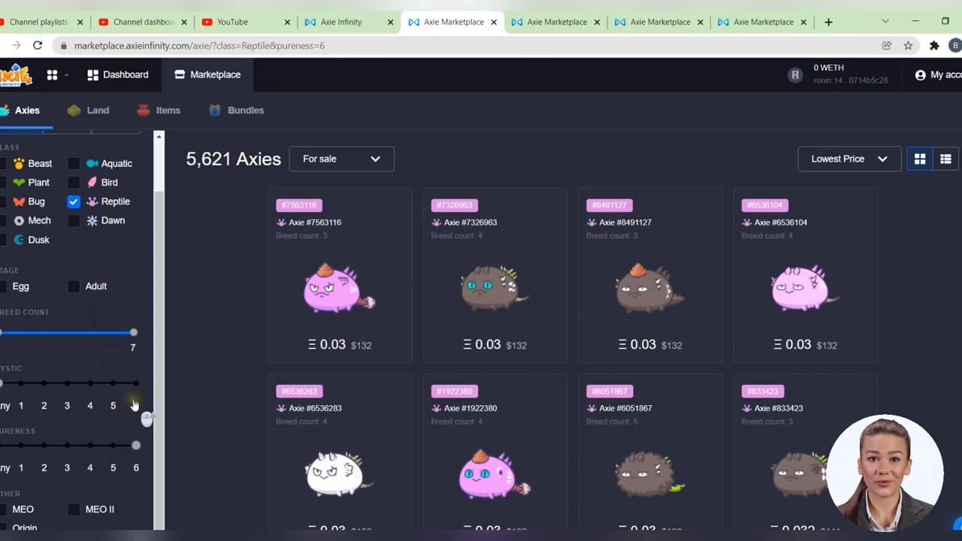
left_click(340, 286)
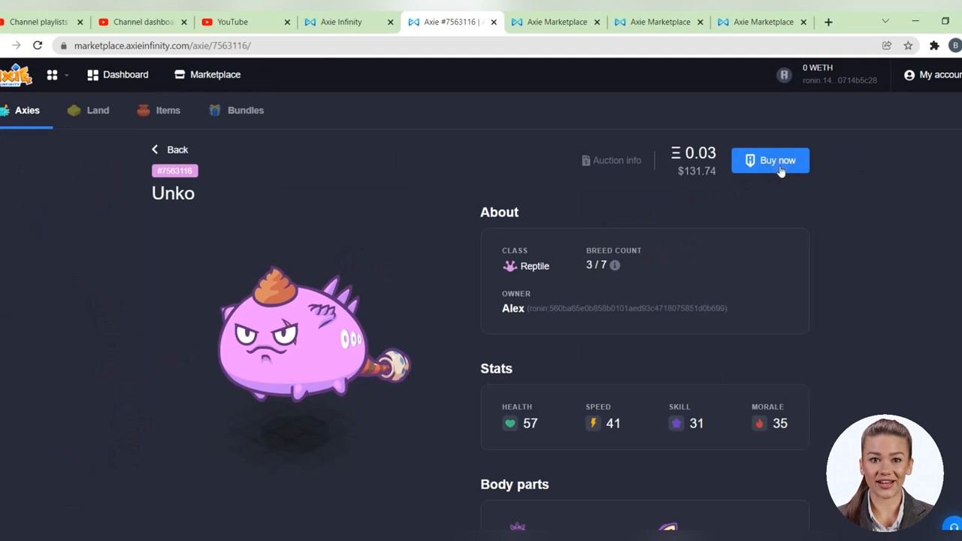
- Scroll through Unko's stats, body parts and ability cards, then go back to the Reptile purity-6 listings
scroll("down", 3)
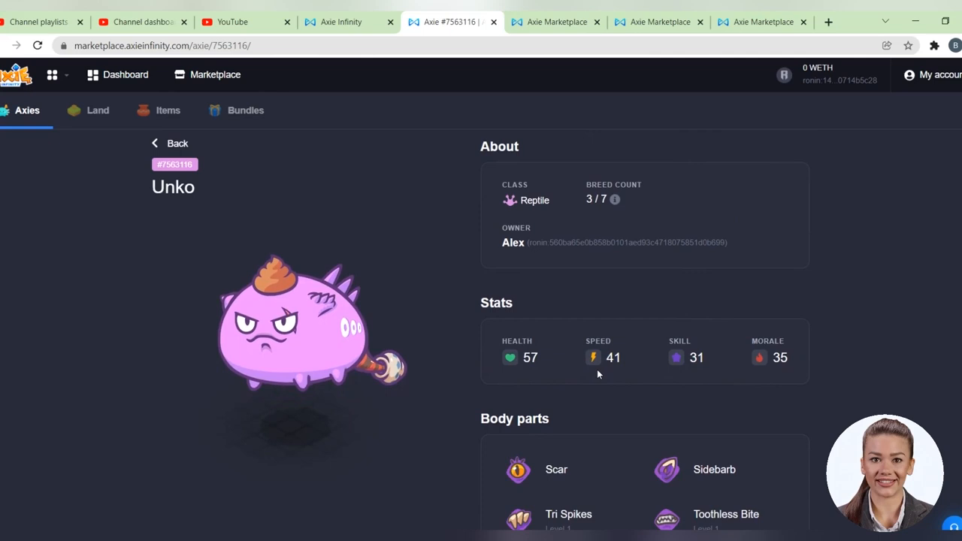
scroll("down", 3)
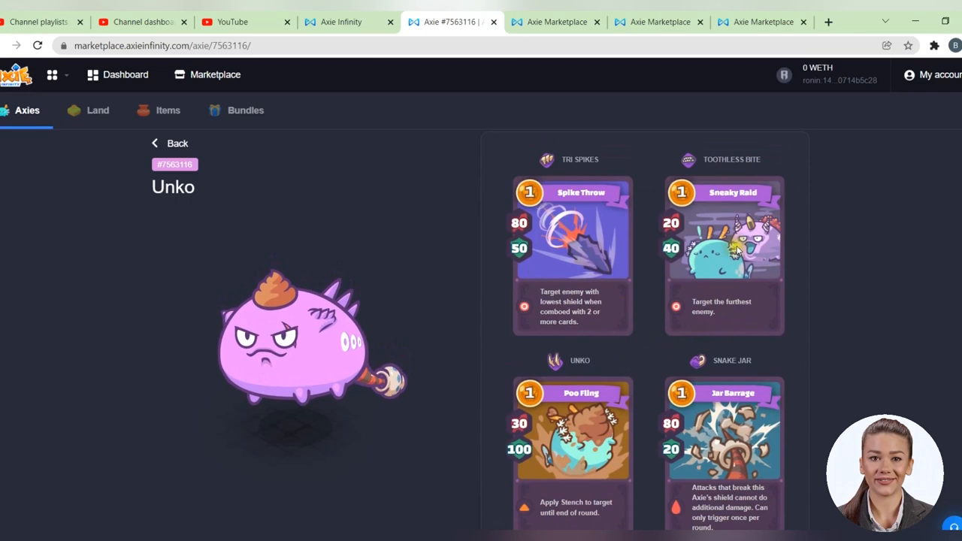
left_click(177, 143)
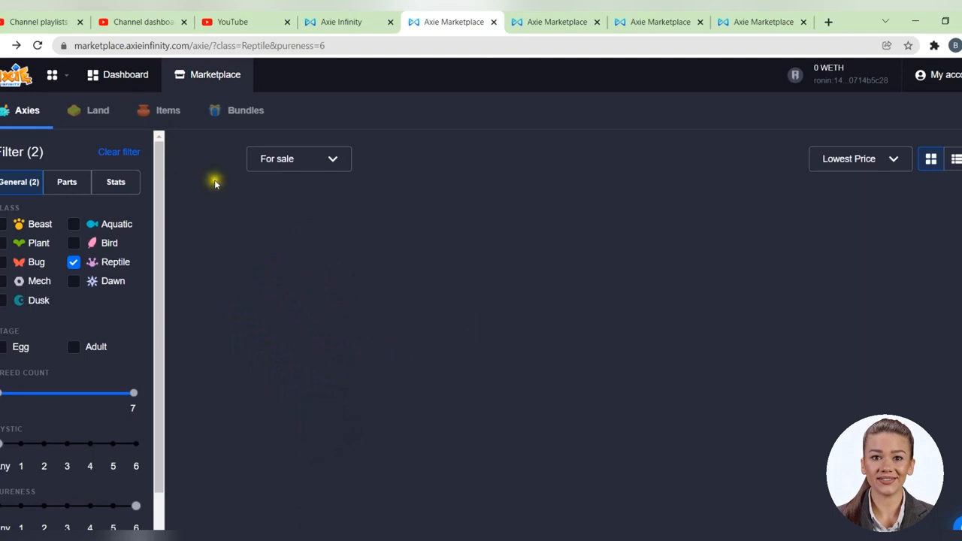
- Try a Fir Trunk tail part filter, which finds no matches, and remove it
left_click(67, 182)
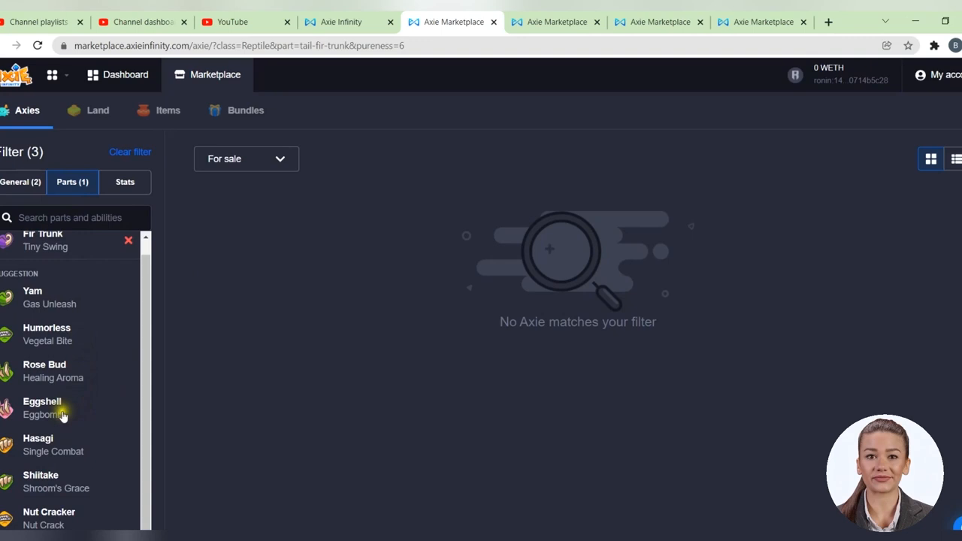
left_click(43, 407)
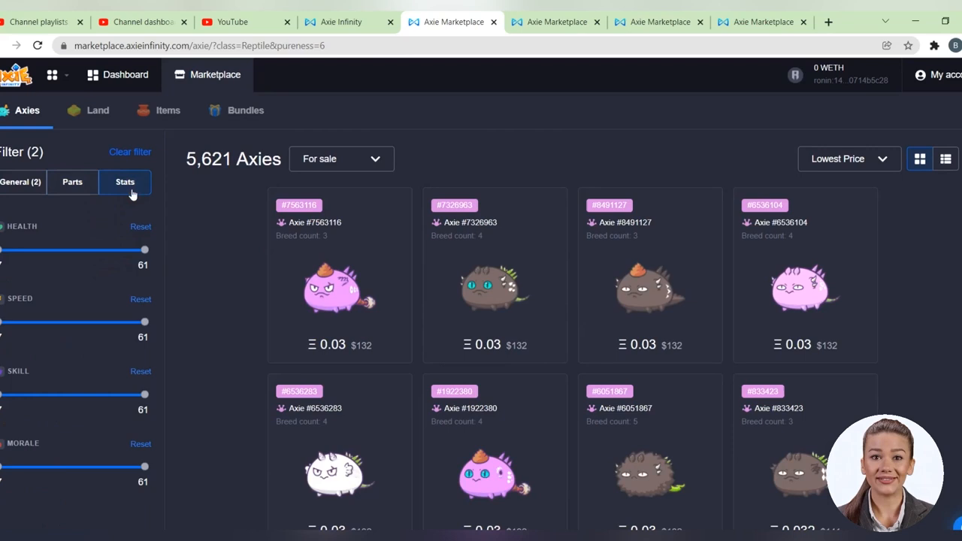
mouse_move(49, 182)
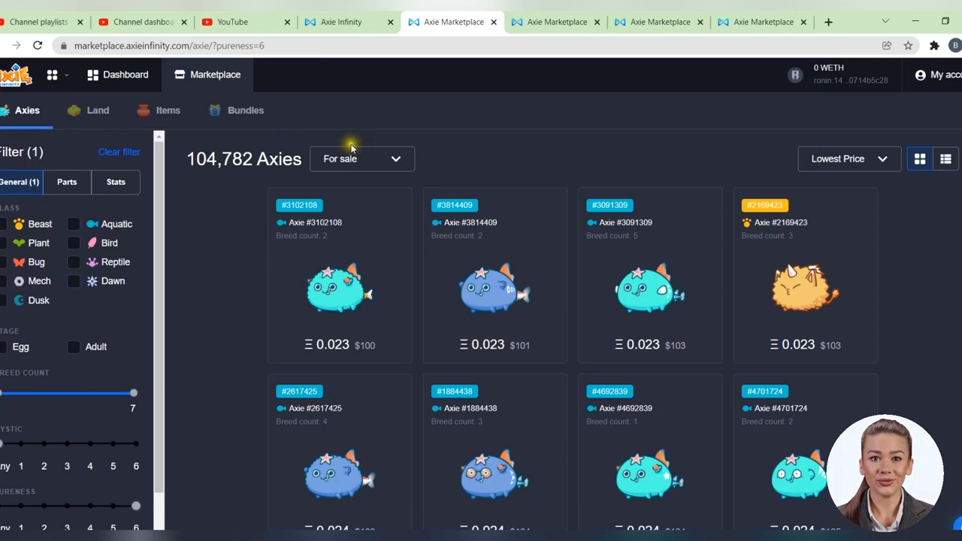
- Switch via the Bird team search to the Plant search with Carrot, Pumpkin, Rose Bud and Serious parts
left_click(92, 182)
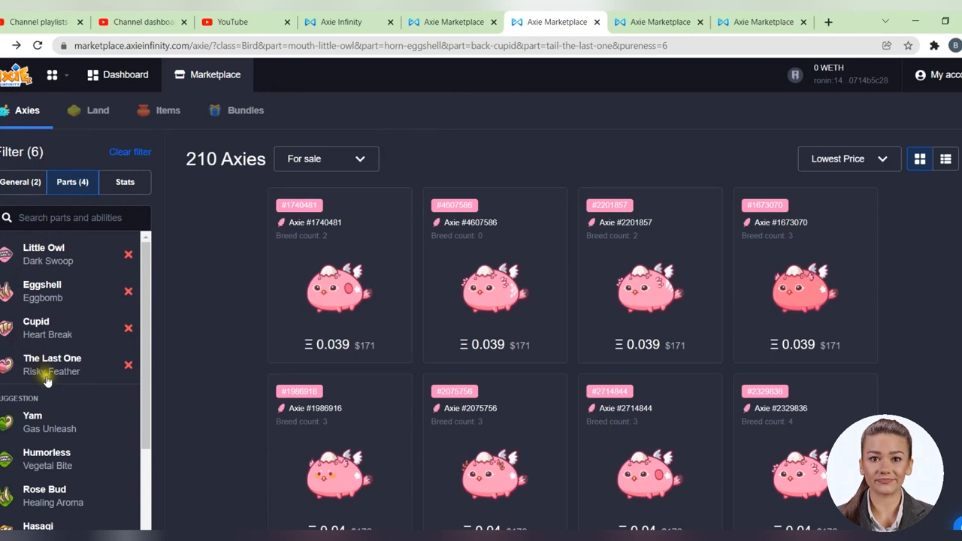
left_click(339, 289)
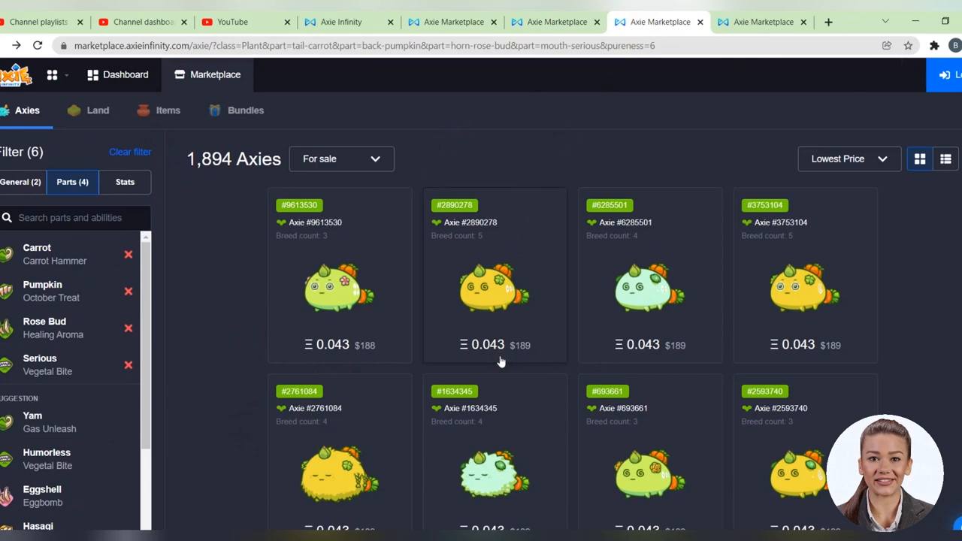
left_click(494, 286)
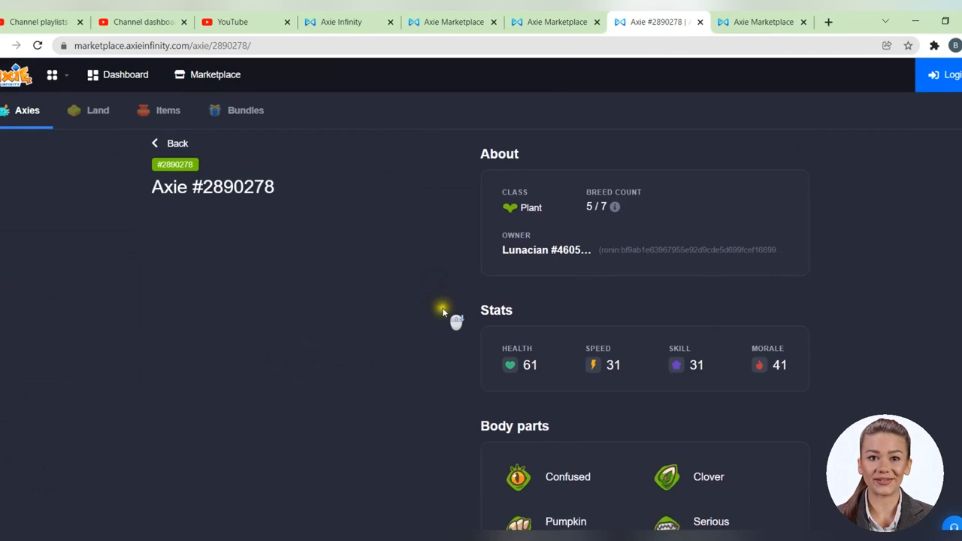
scroll("down", 3)
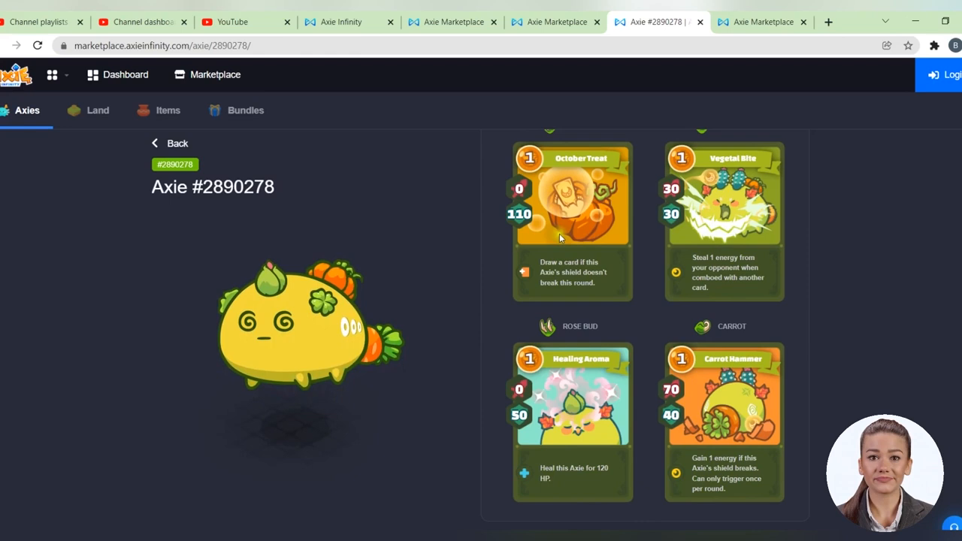
mouse_move(707, 413)
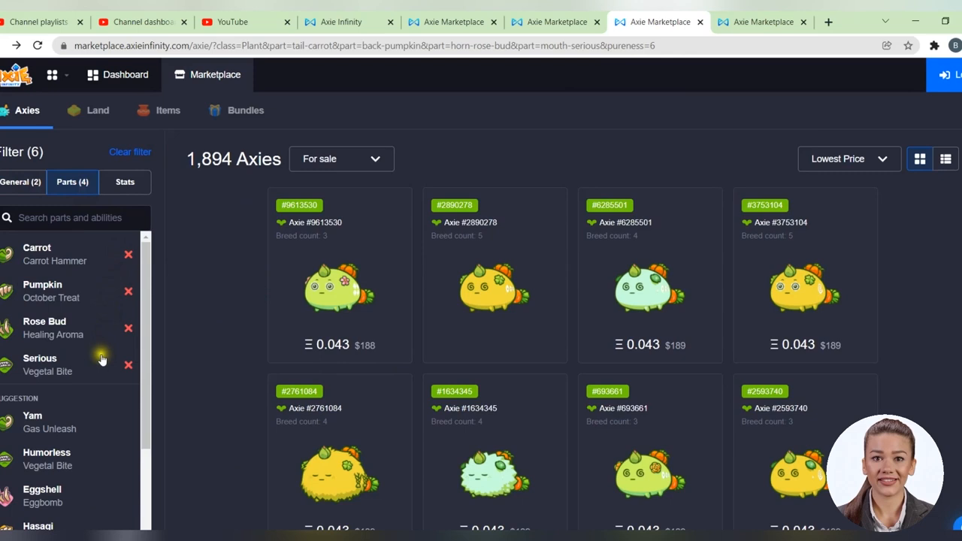
- Switch to the Beast team search and open one of its Axies' details
left_click(761, 21)
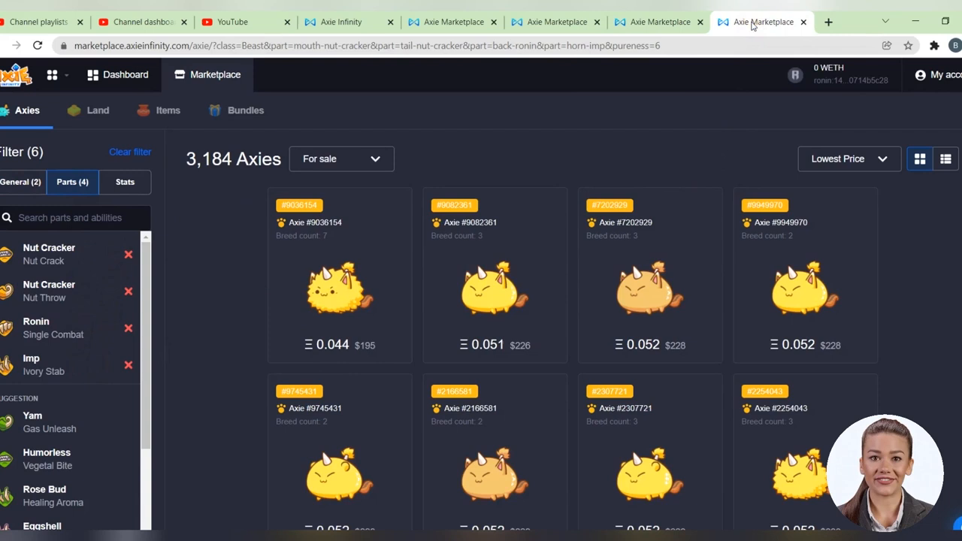
mouse_move(68, 241)
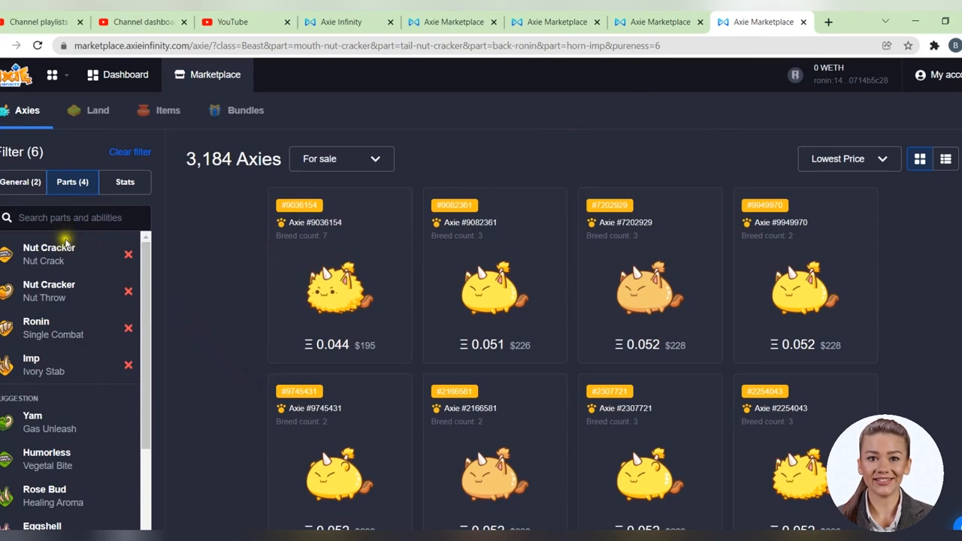
left_click(339, 286)
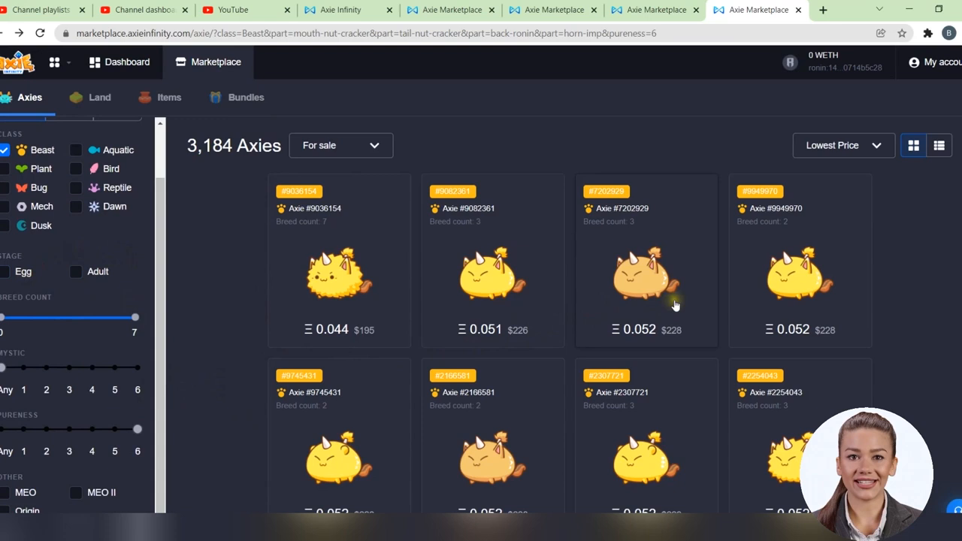
left_click(646, 274)
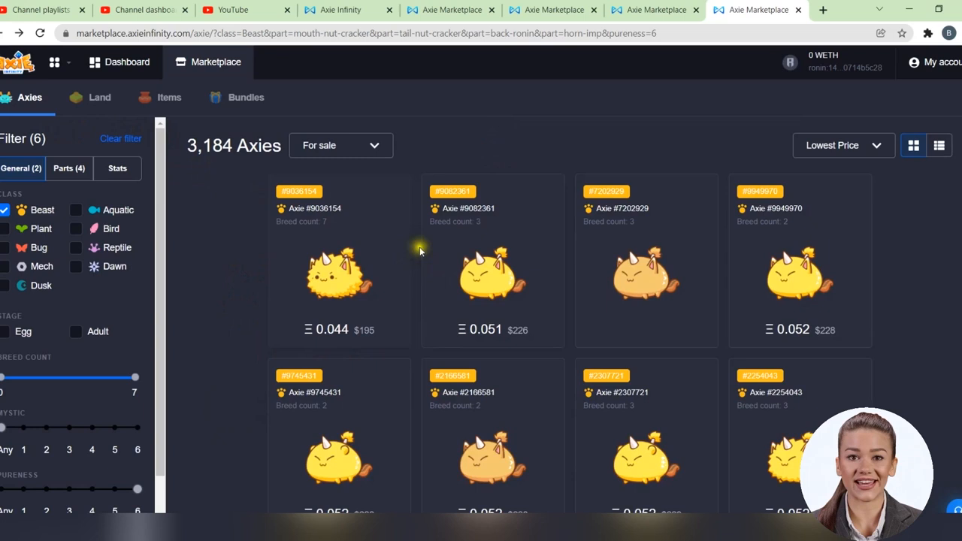
left_click(842, 145)
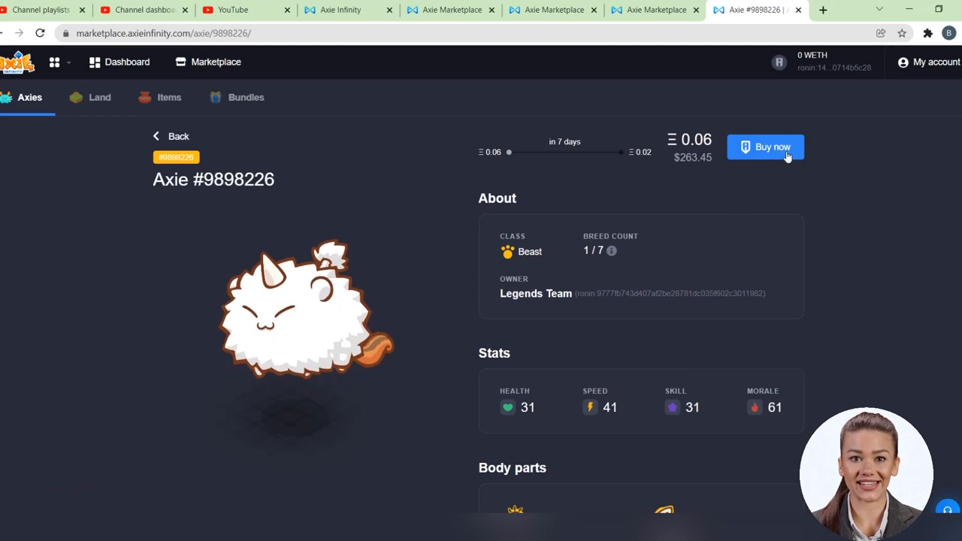
- Return to the Beast listing, then switch to the Bird team listing, cheapest at 0.039 ETH
left_click(179, 136)
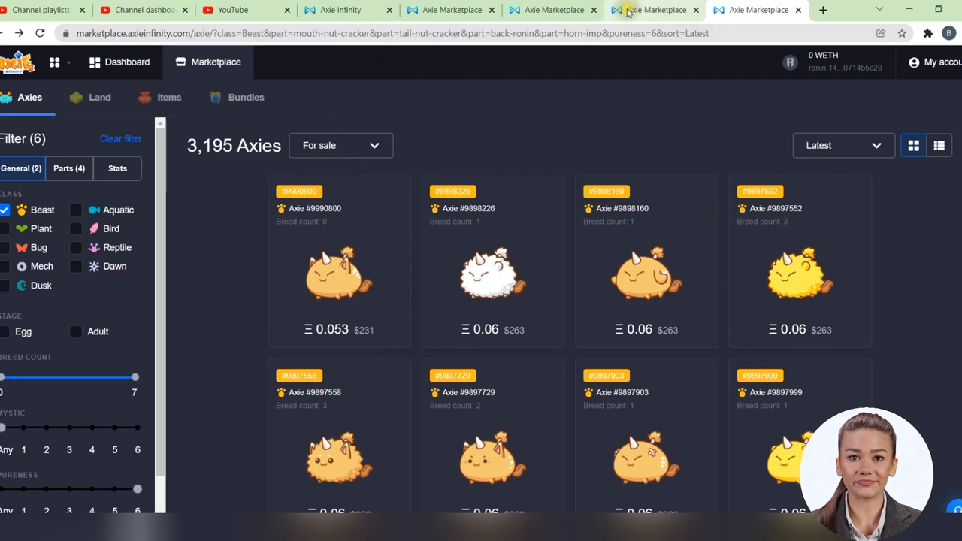
left_click(654, 10)
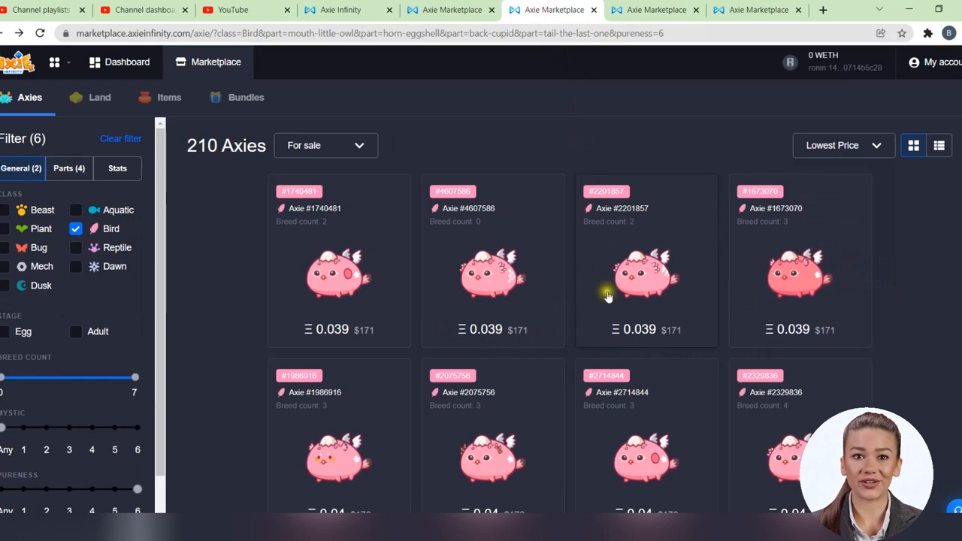
left_click(843, 145)
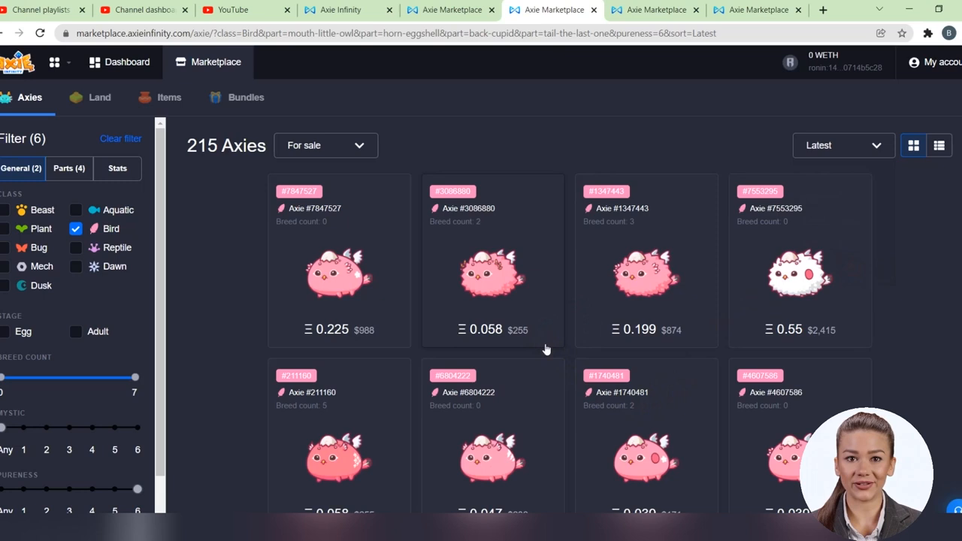
- Sort the Bird results by Highest Price, topped at 100 ETH, and scroll through them
scroll("down", 3)
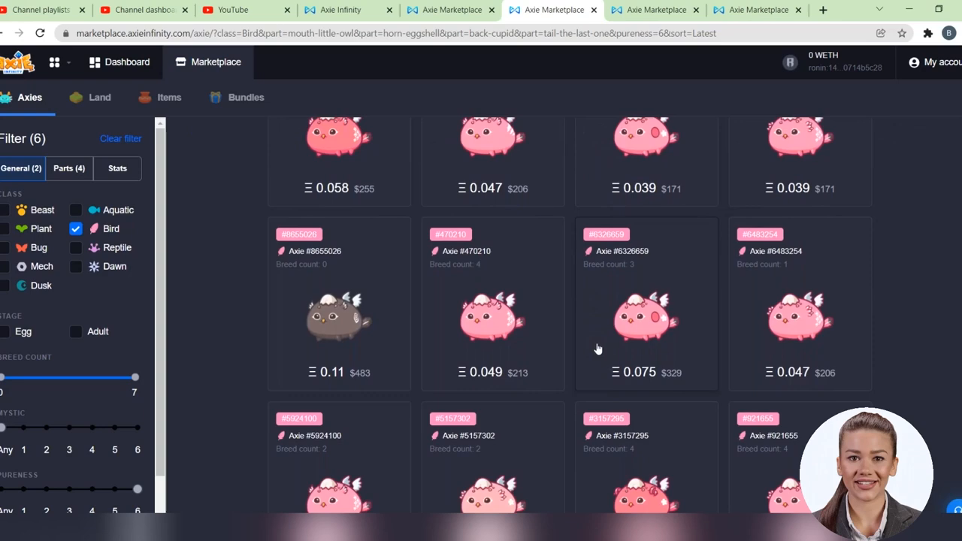
left_click(842, 145)
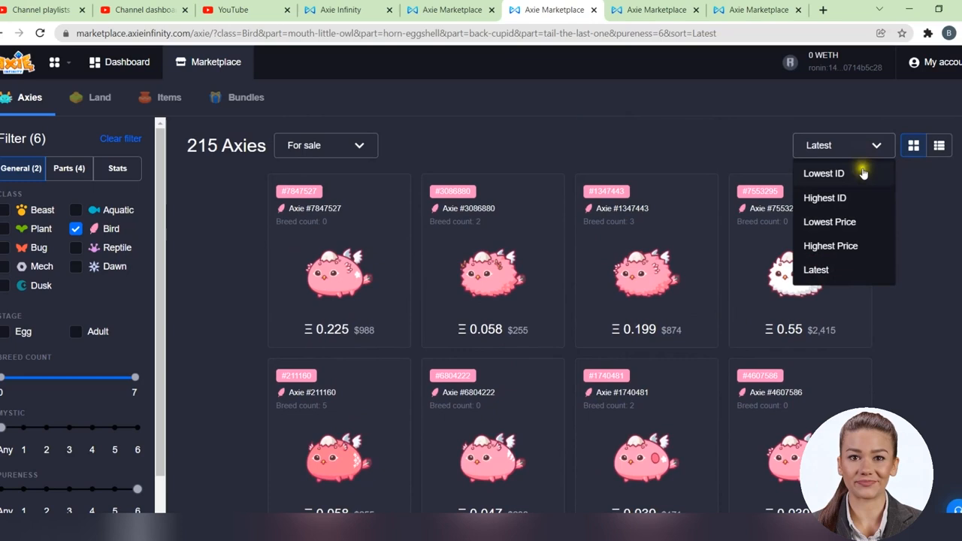
left_click(831, 245)
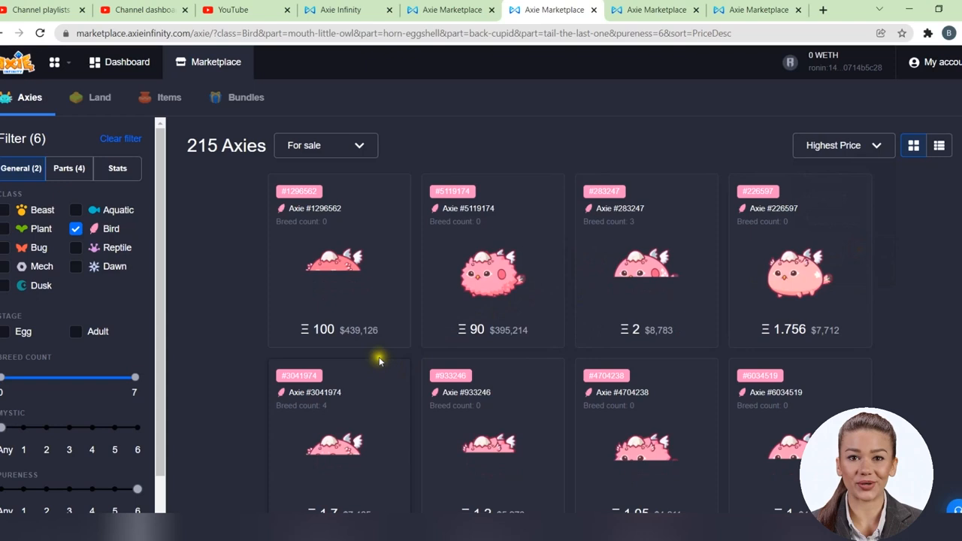
scroll("down", 3)
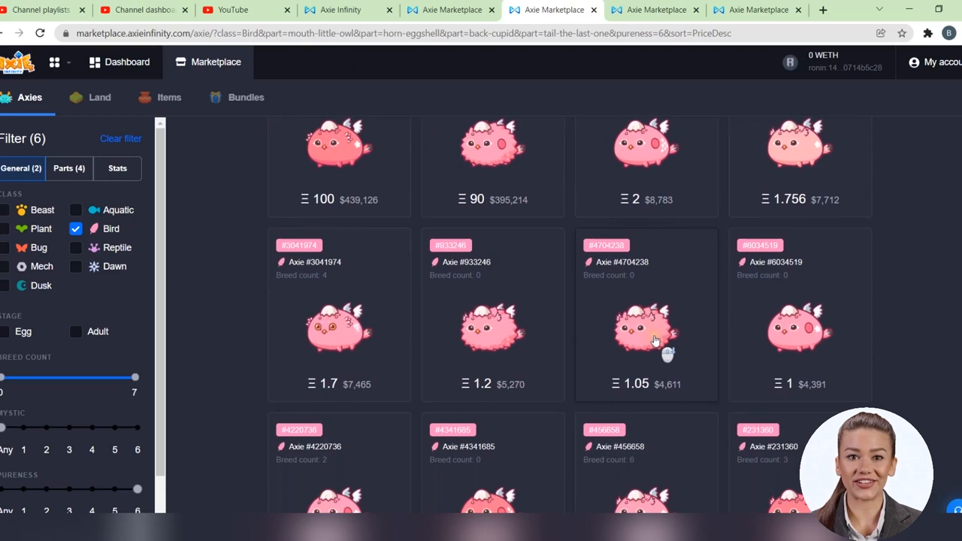
scroll("down", 3)
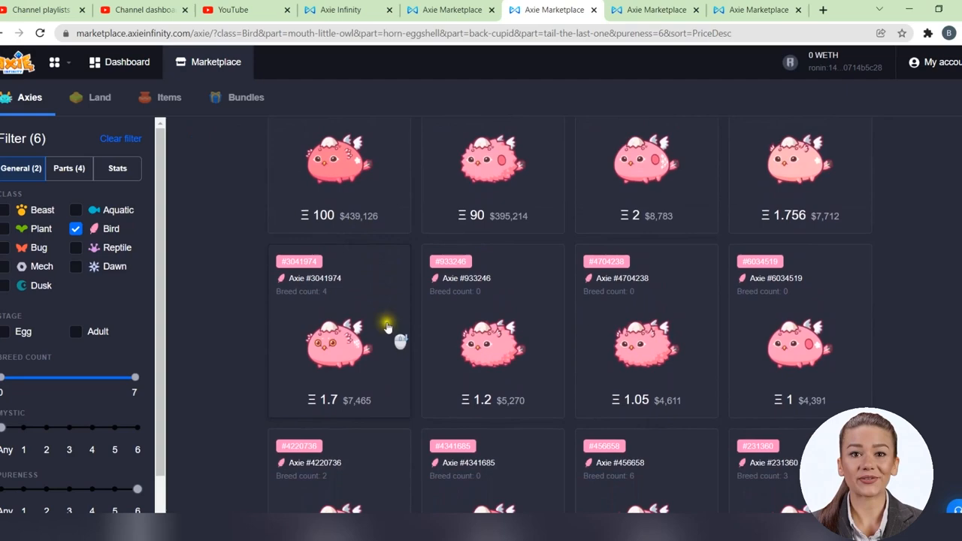
scroll("down", 3)
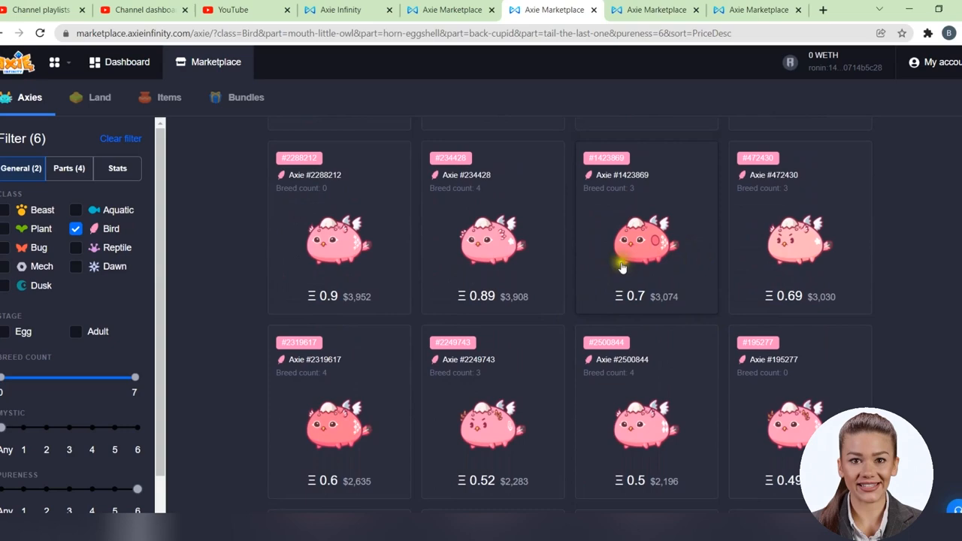
- Sort all purity-6 Axies by Highest Price and move to page 3, viewing P-3-1
left_click(121, 139)
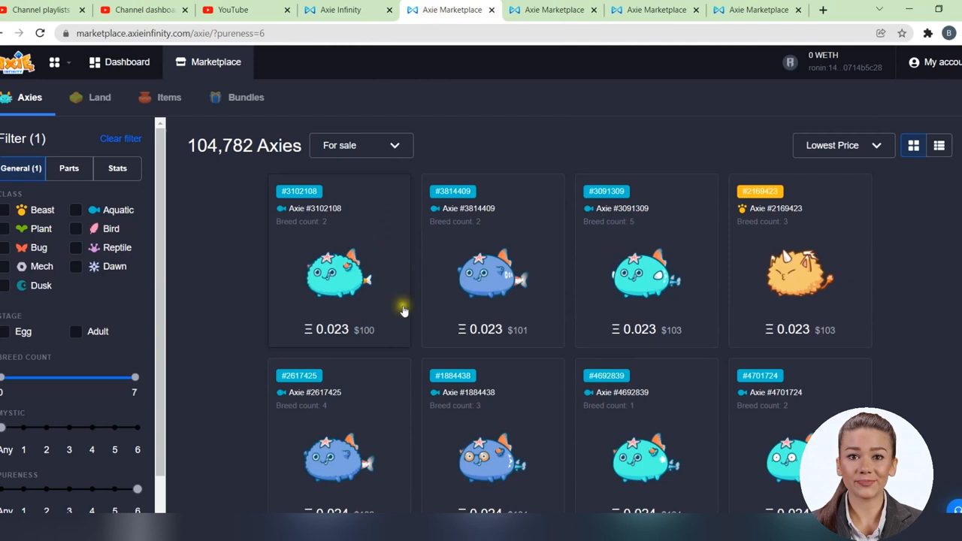
left_click(842, 145)
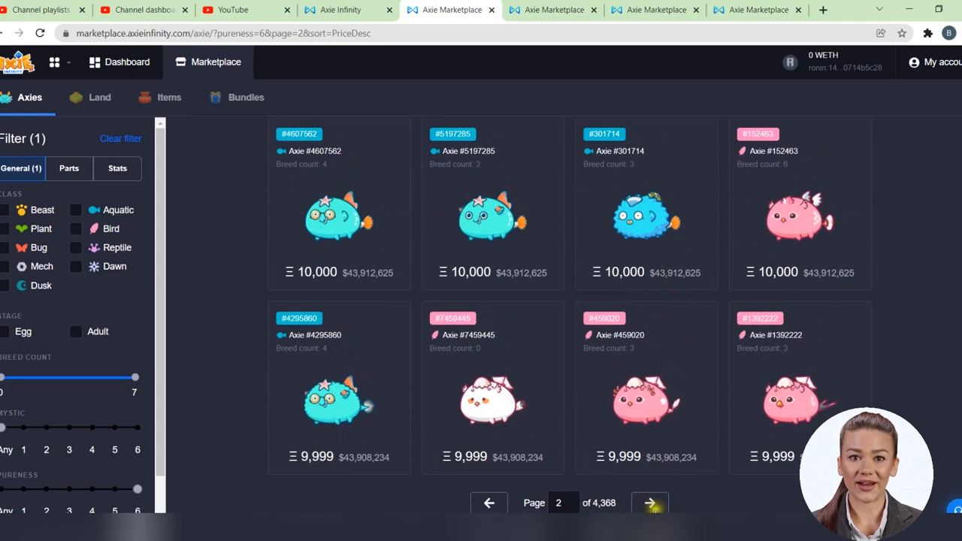
left_click(650, 503)
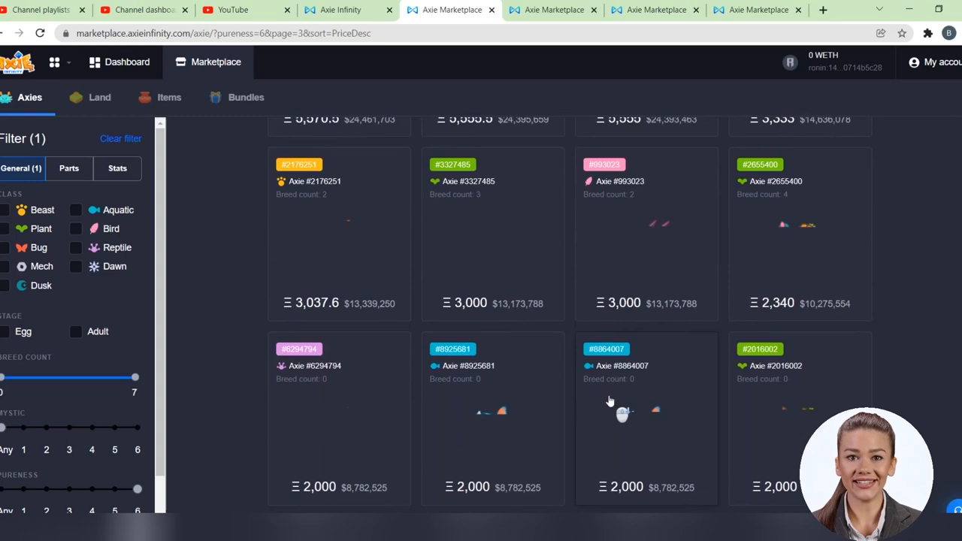
scroll("down", 3)
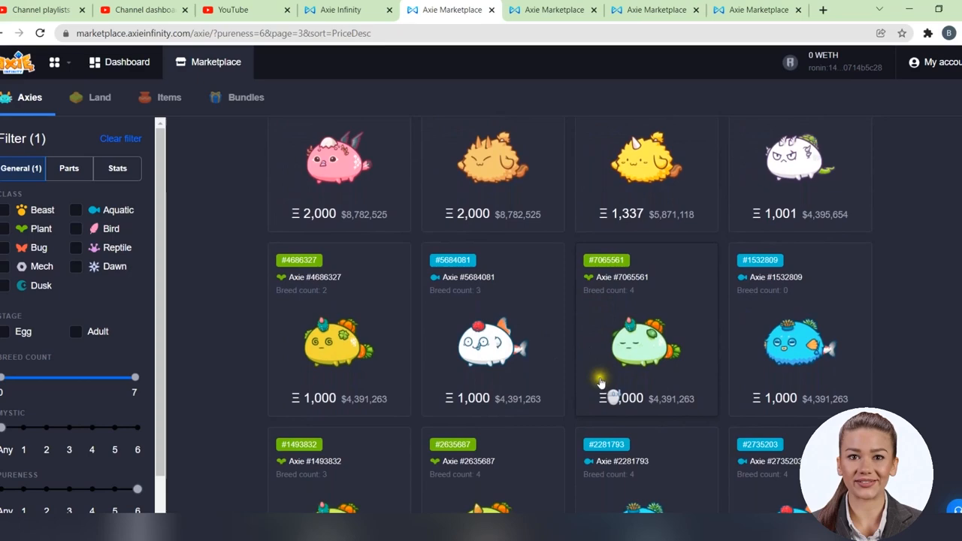
scroll("up", 3)
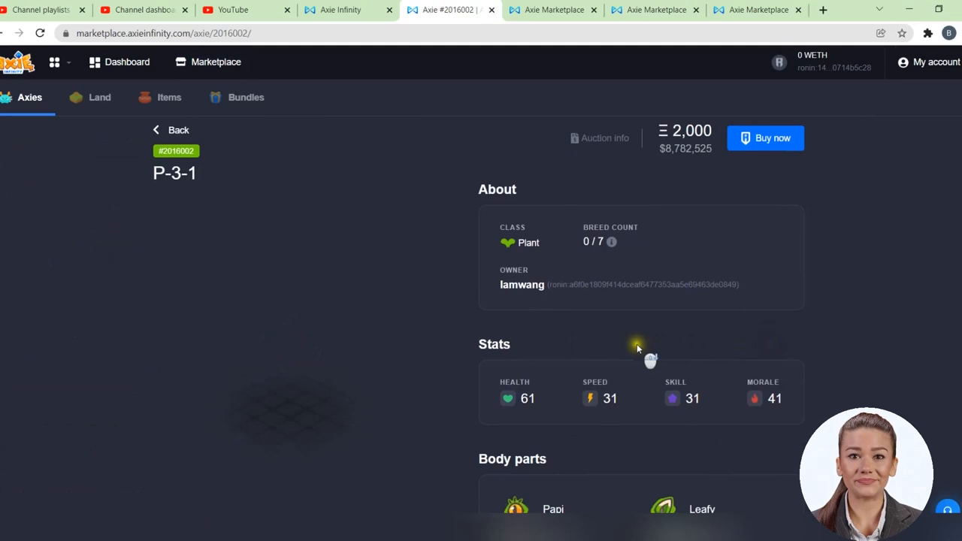
left_click(172, 129)
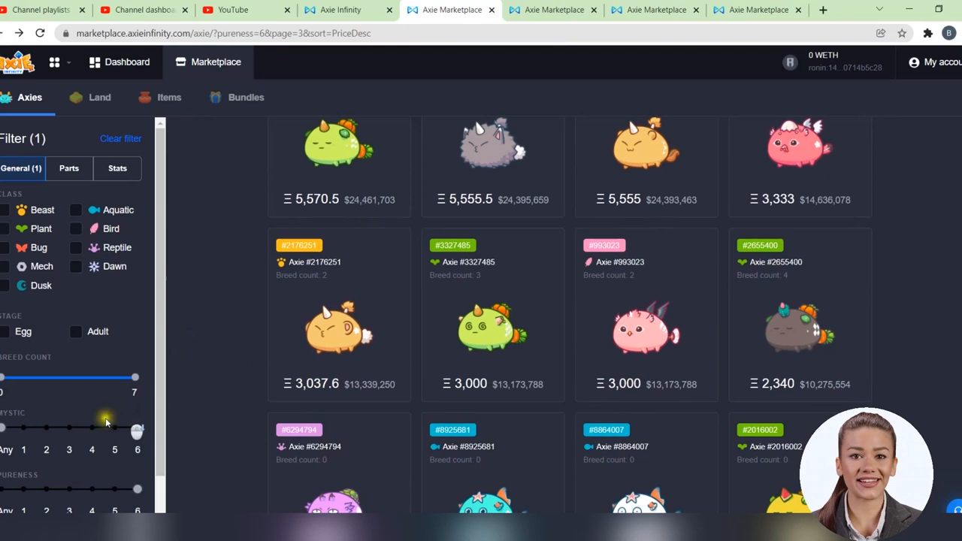
- Set the Mystic filter to 6, then reset it to Any
left_click_drag(105, 429, 138, 429)
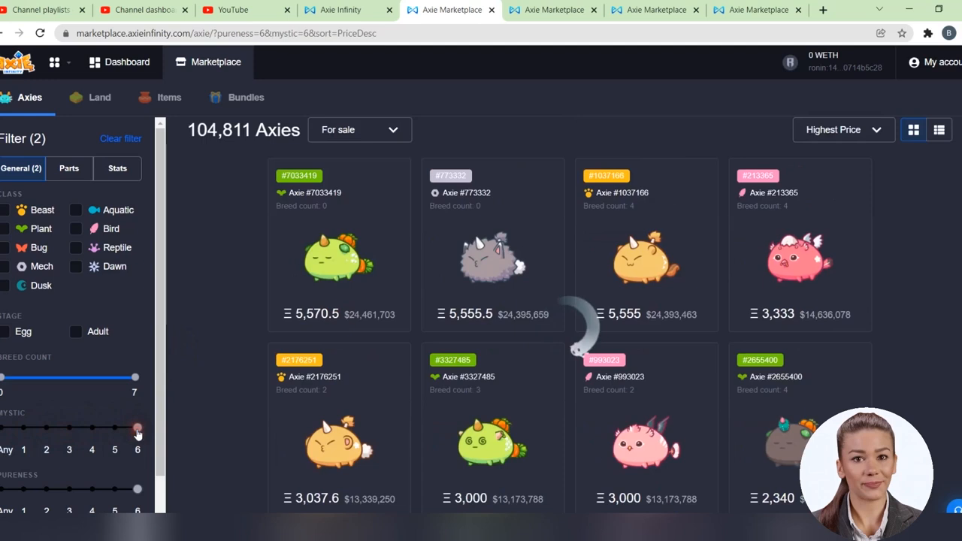
left_click_drag(137, 428, 90, 428)
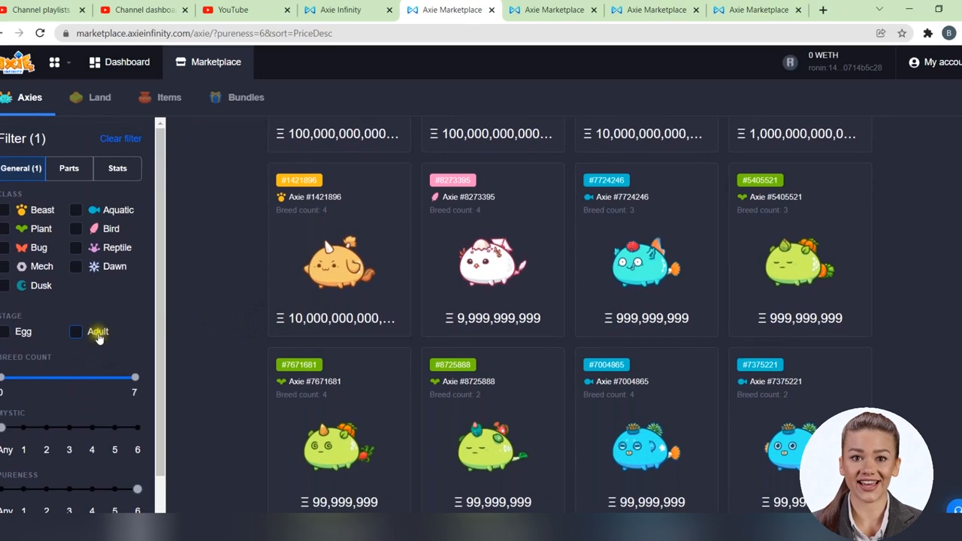
- Open record-priced Beast Axie #1421896 and scroll through its parents, children and sale history
left_click(338, 261)
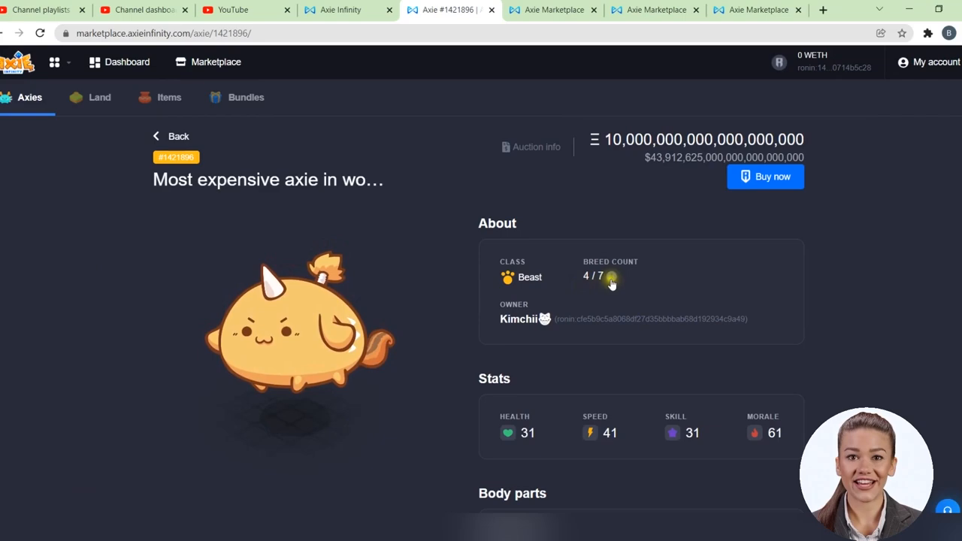
scroll("down", 3)
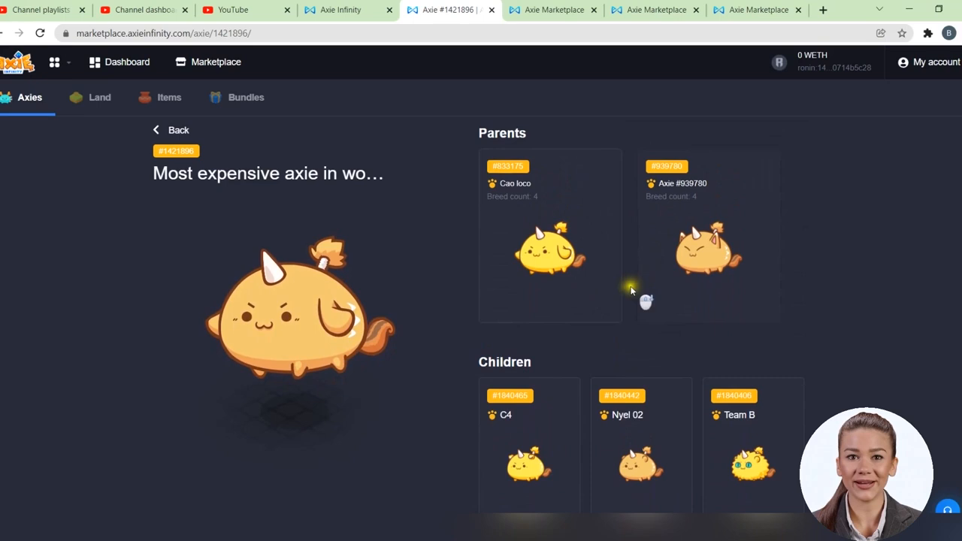
scroll("down", 3)
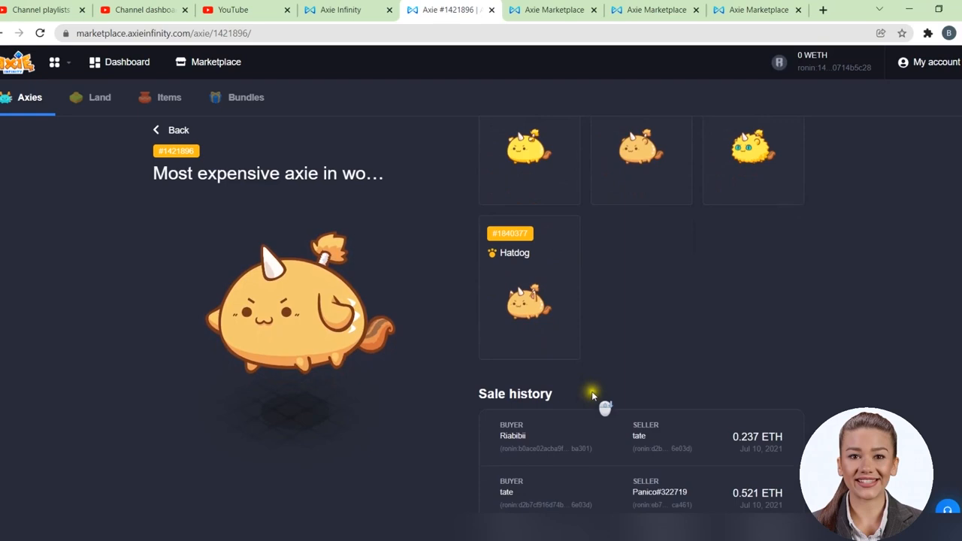
scroll("up", 3)
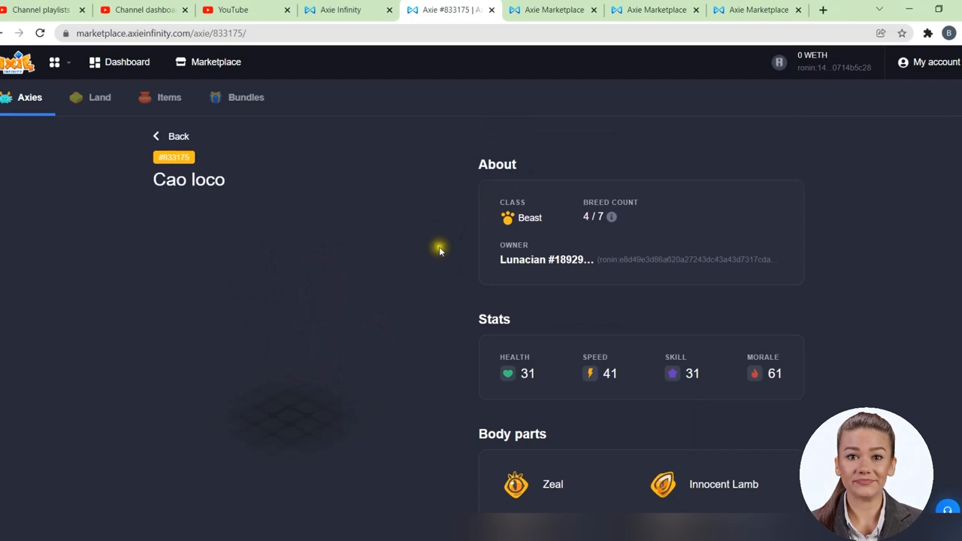
scroll("down", 3)
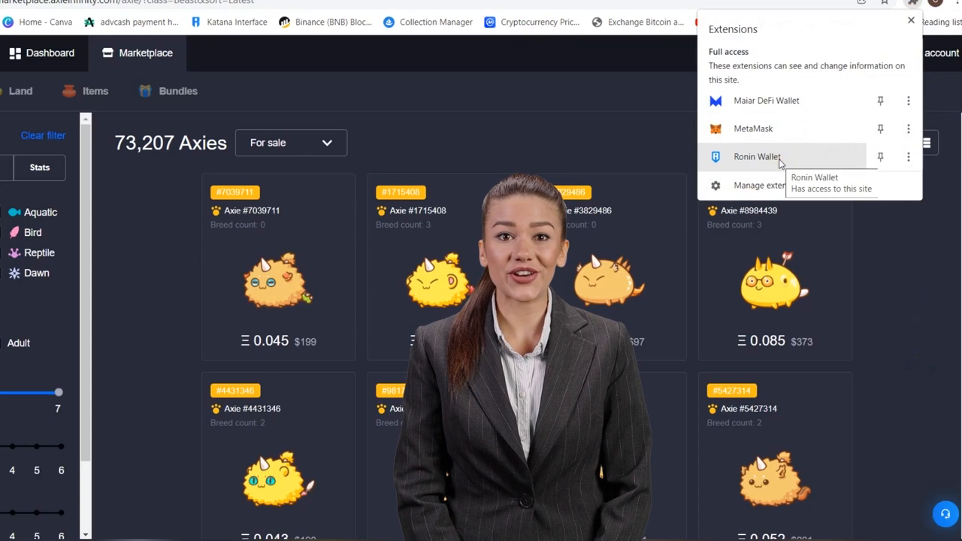
left_click(757, 157)
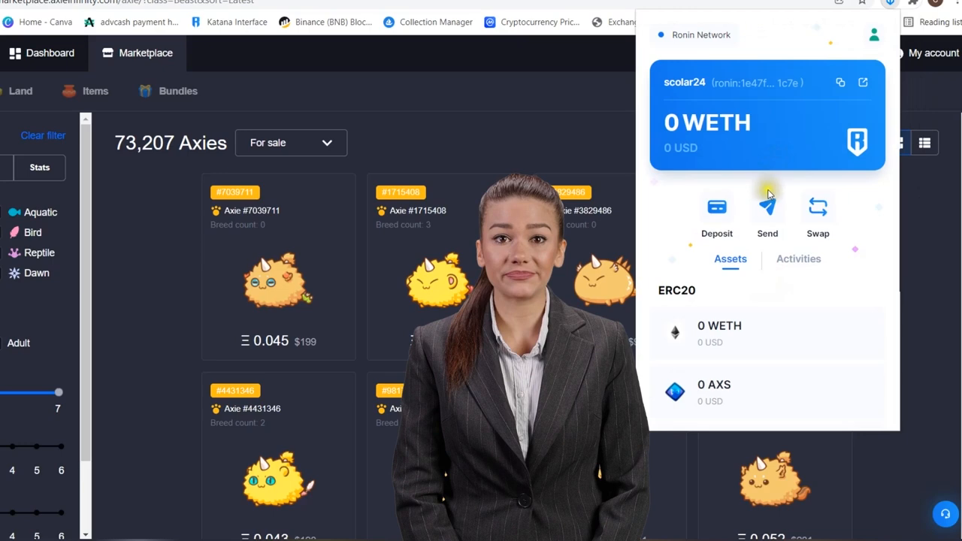